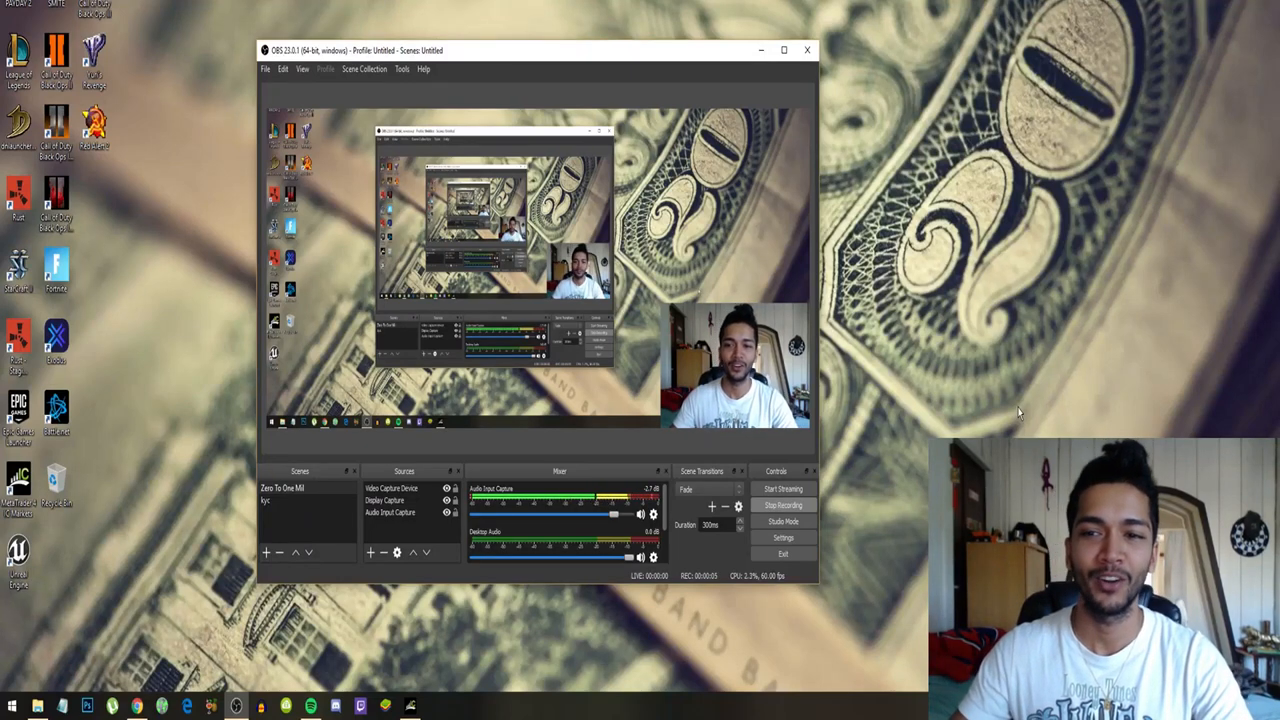
mouse_move(761, 50)
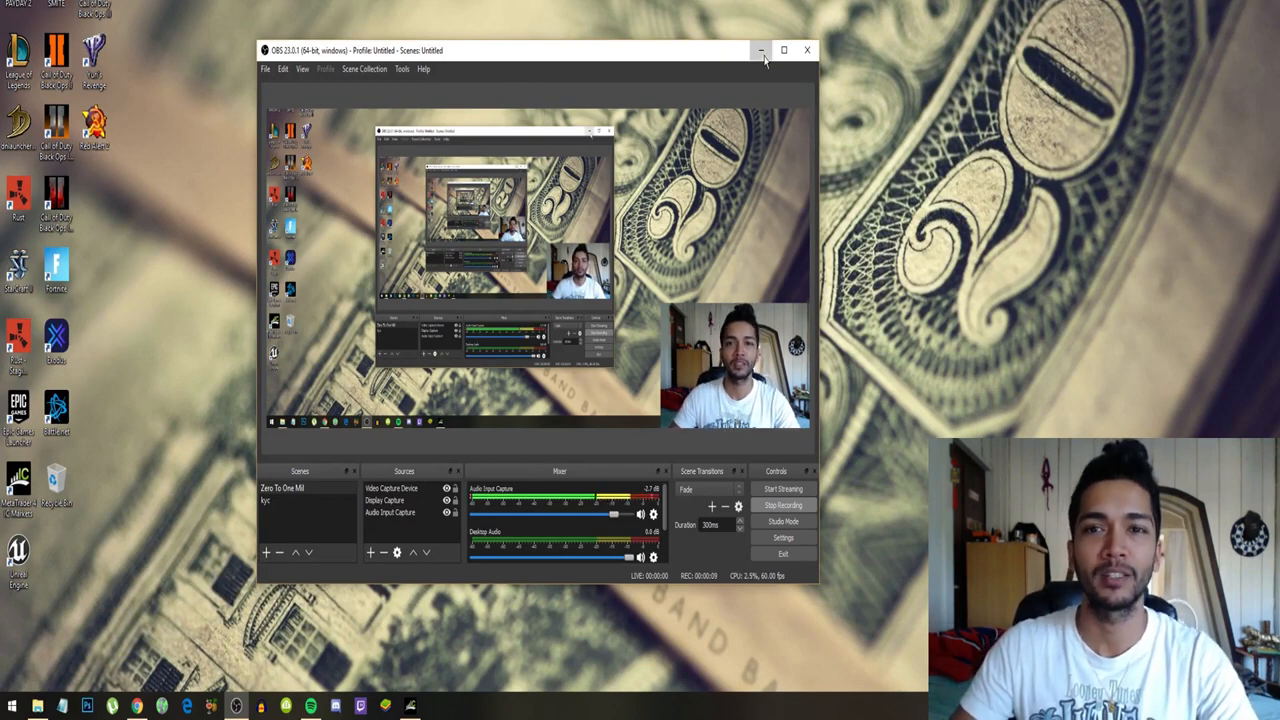
Minimize OBS to reveal the four tiled H4 charts and the two open 0.84-lot trades.
left_click(761, 50)
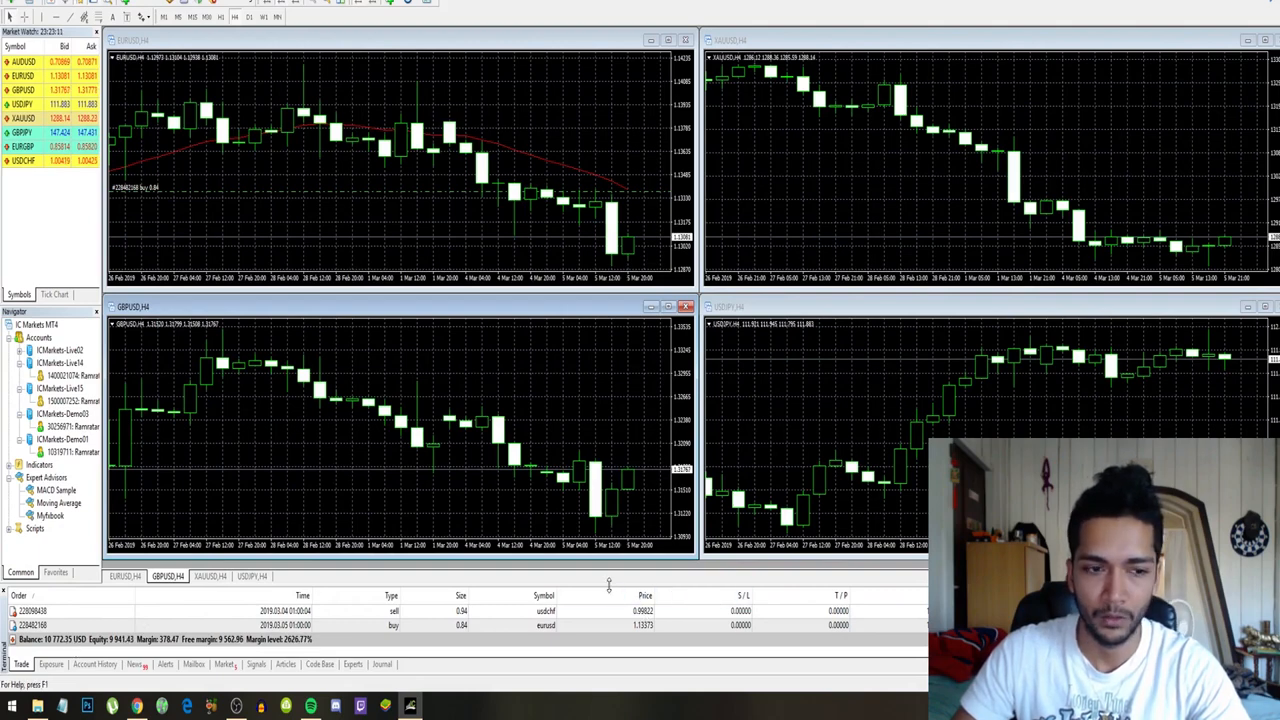
Show the Account History tab with closed trades and the 10,772.35 balance, hiding OBS.
left_click(95, 664)
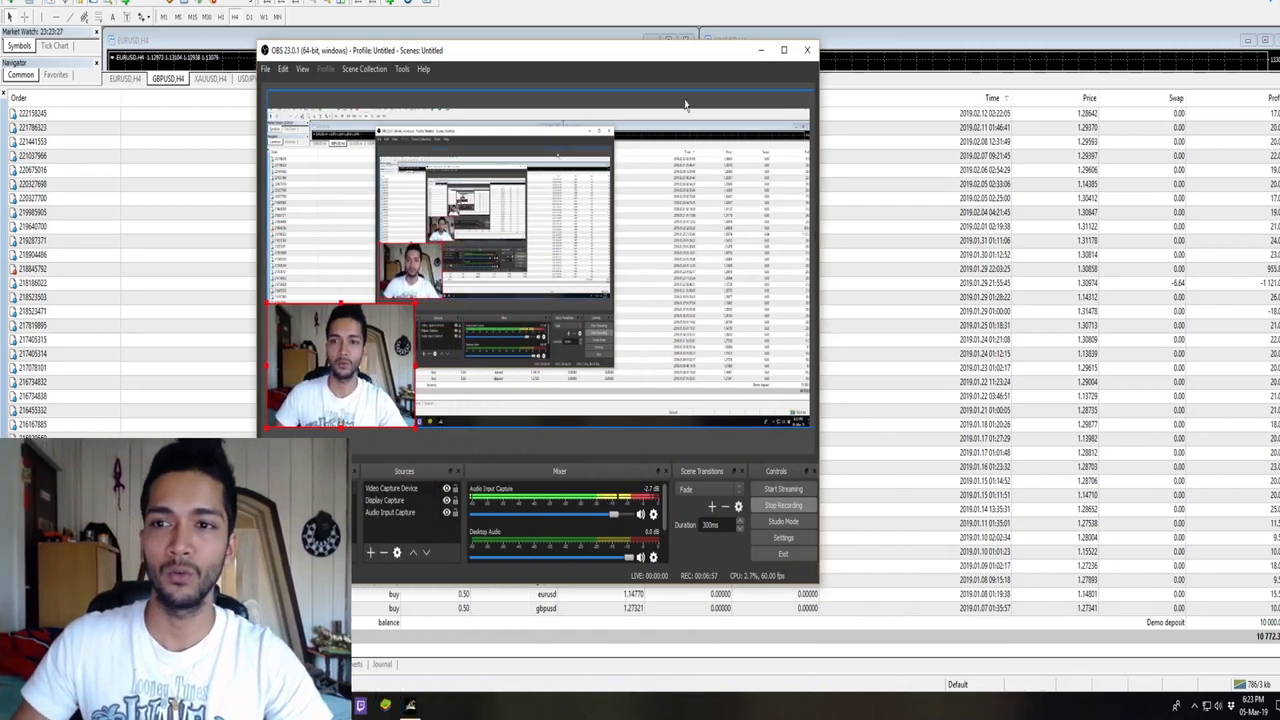
left_click(807, 50)
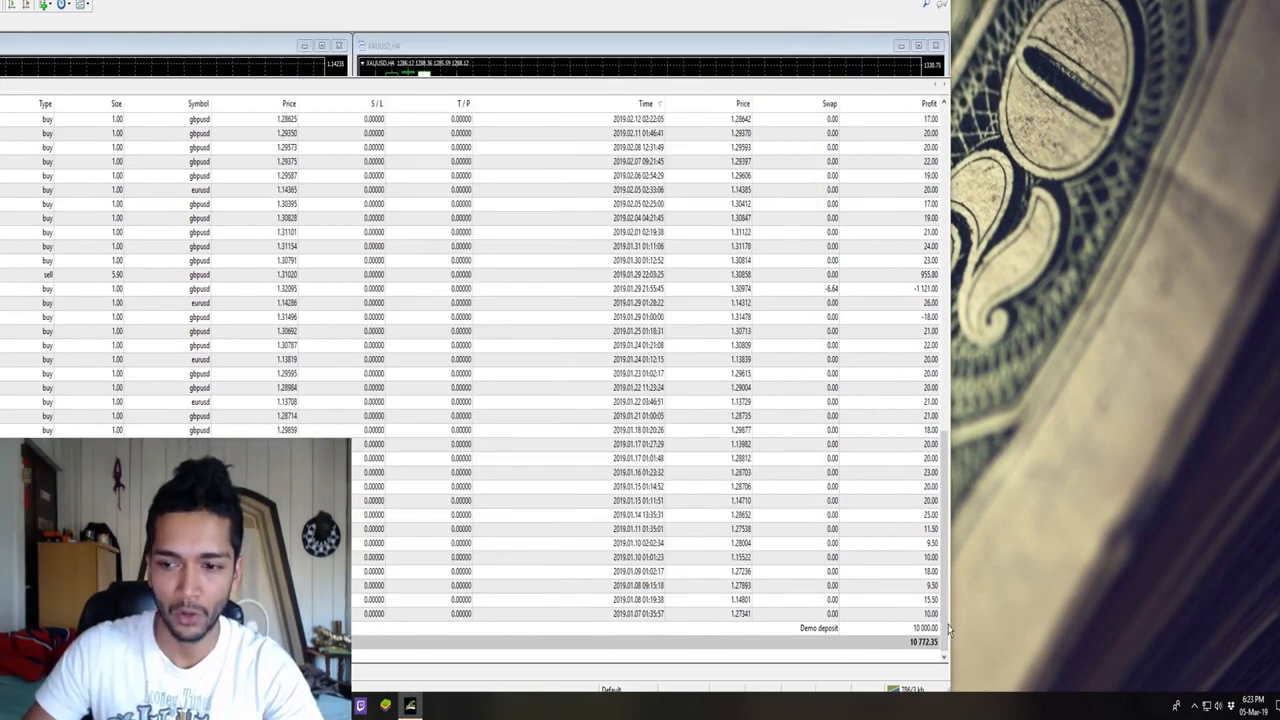
Type 27 into a new Notepad note.
left_click(818, 628)
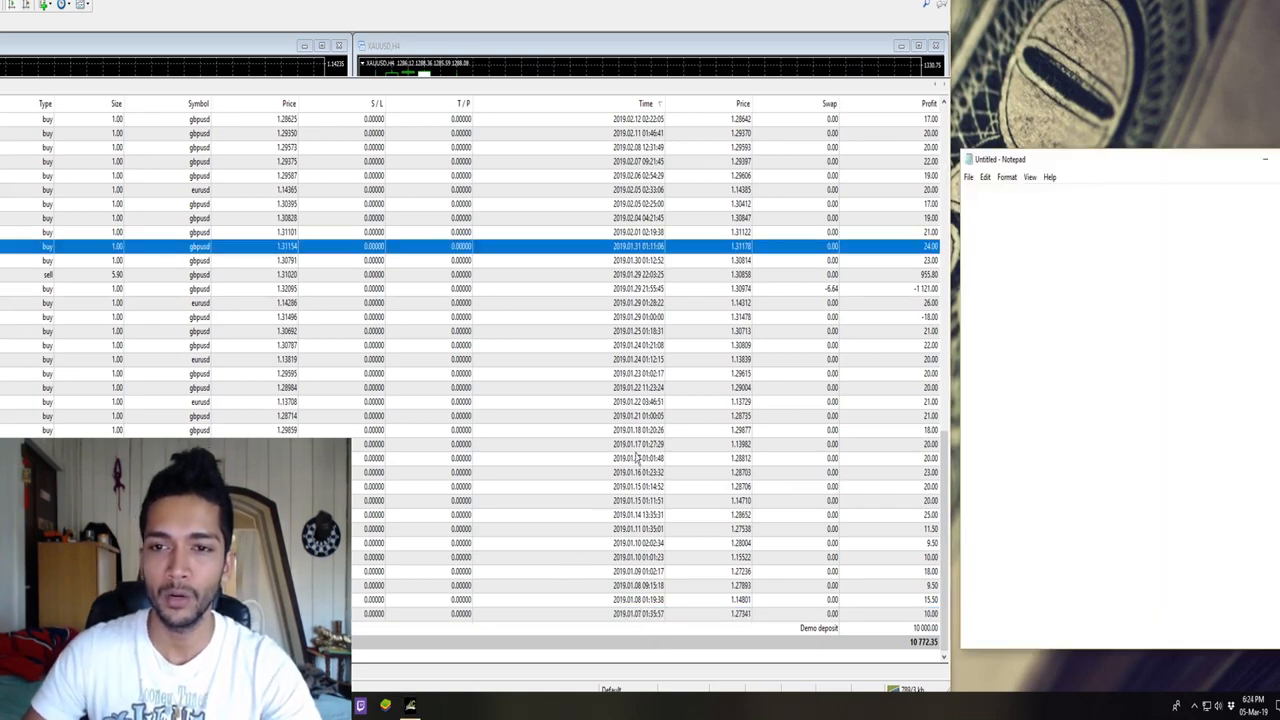
type("27")
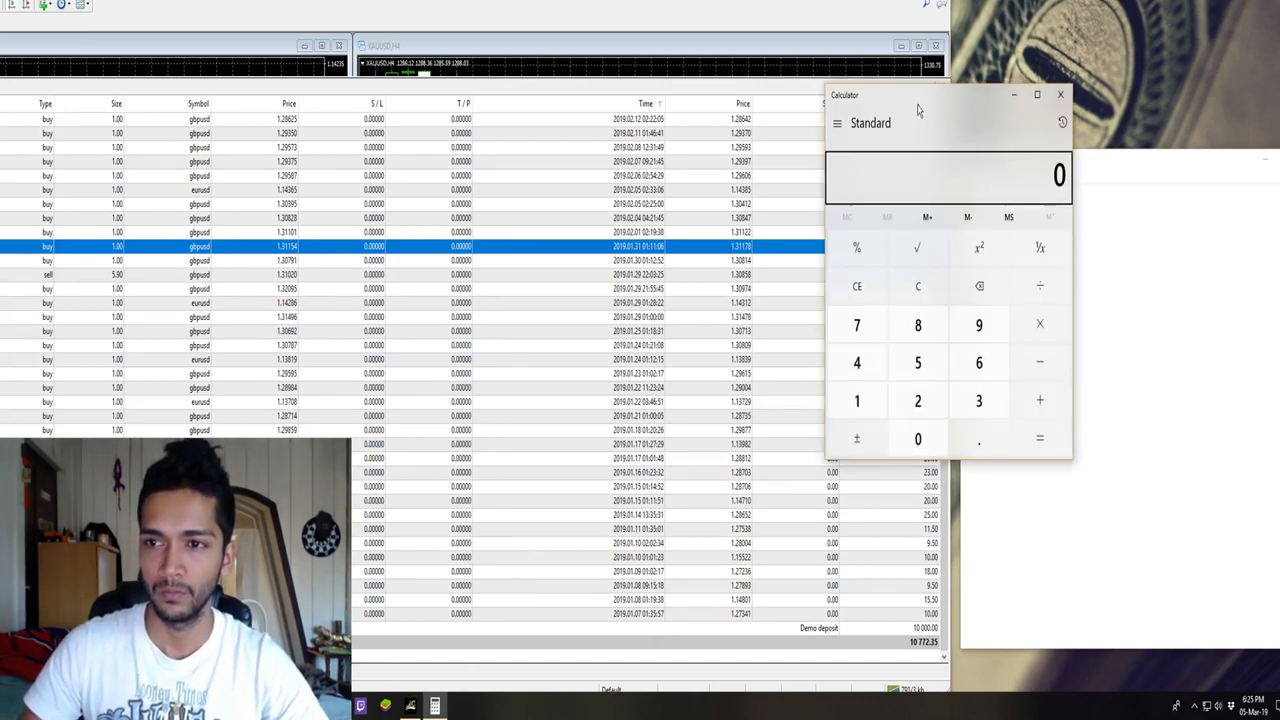
Sum January's trade profits to 264, then compute 264 / 10,000 × 100 = 2.64.
left_click_drag(920, 108, 1105, 215)
type("24")
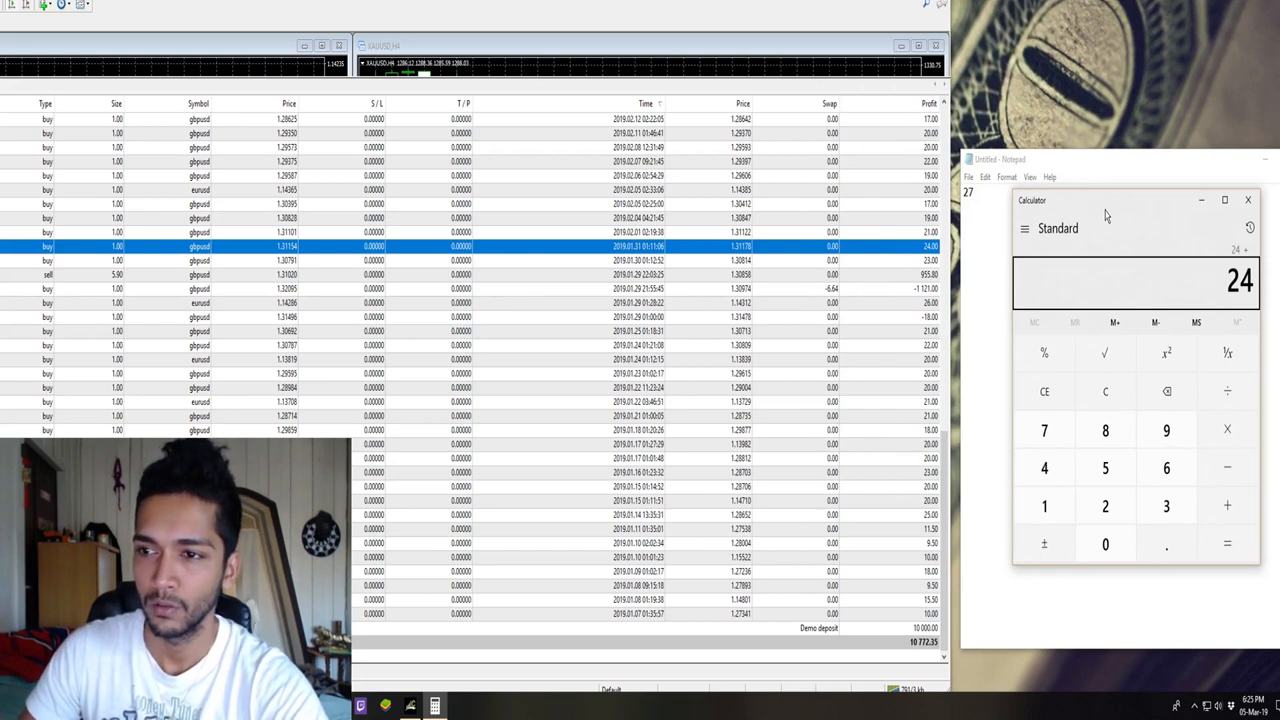
left_click(1227, 505)
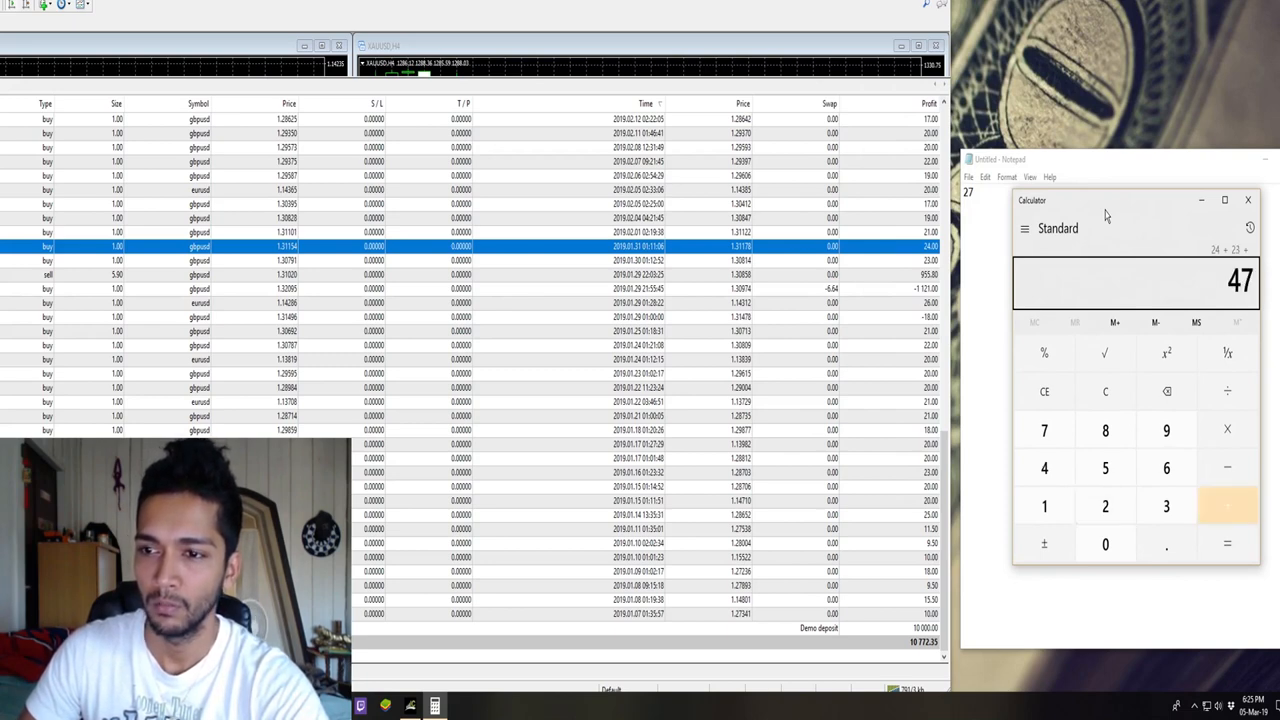
left_click(1227, 505)
type(" 955 - 1121 =")
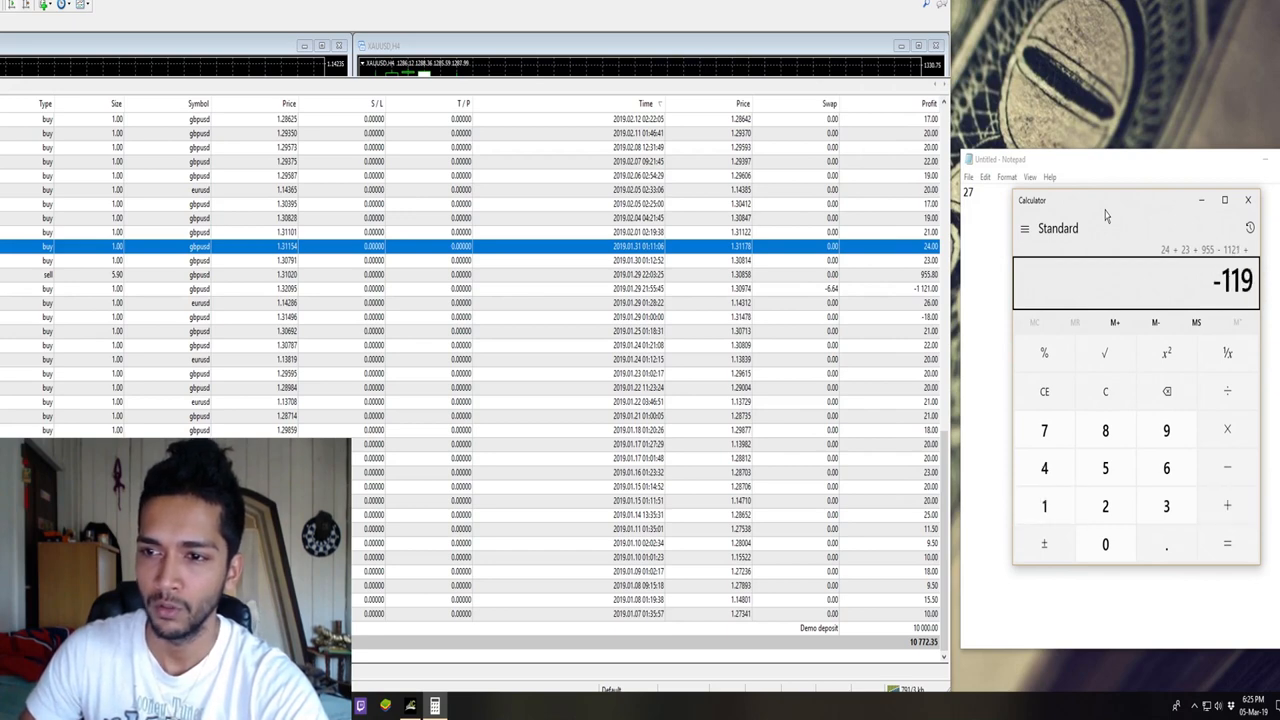
left_click(1227, 544)
type("11.")
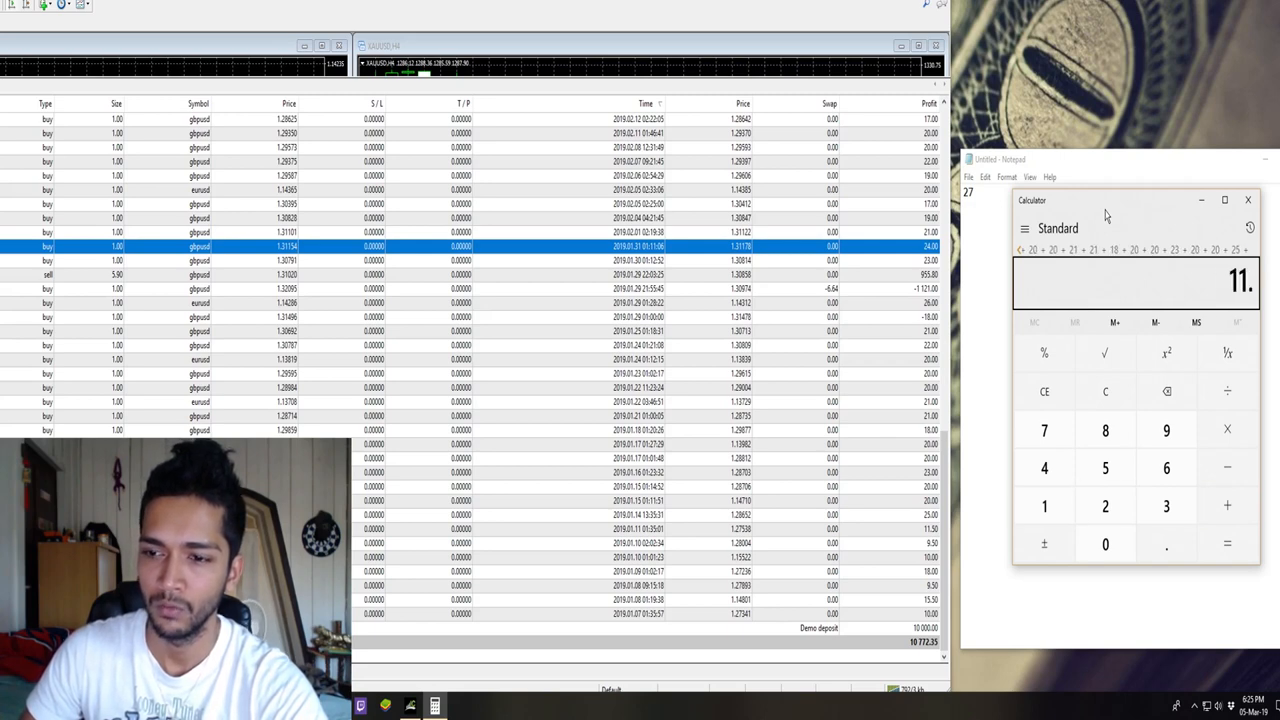
left_click(1227, 505)
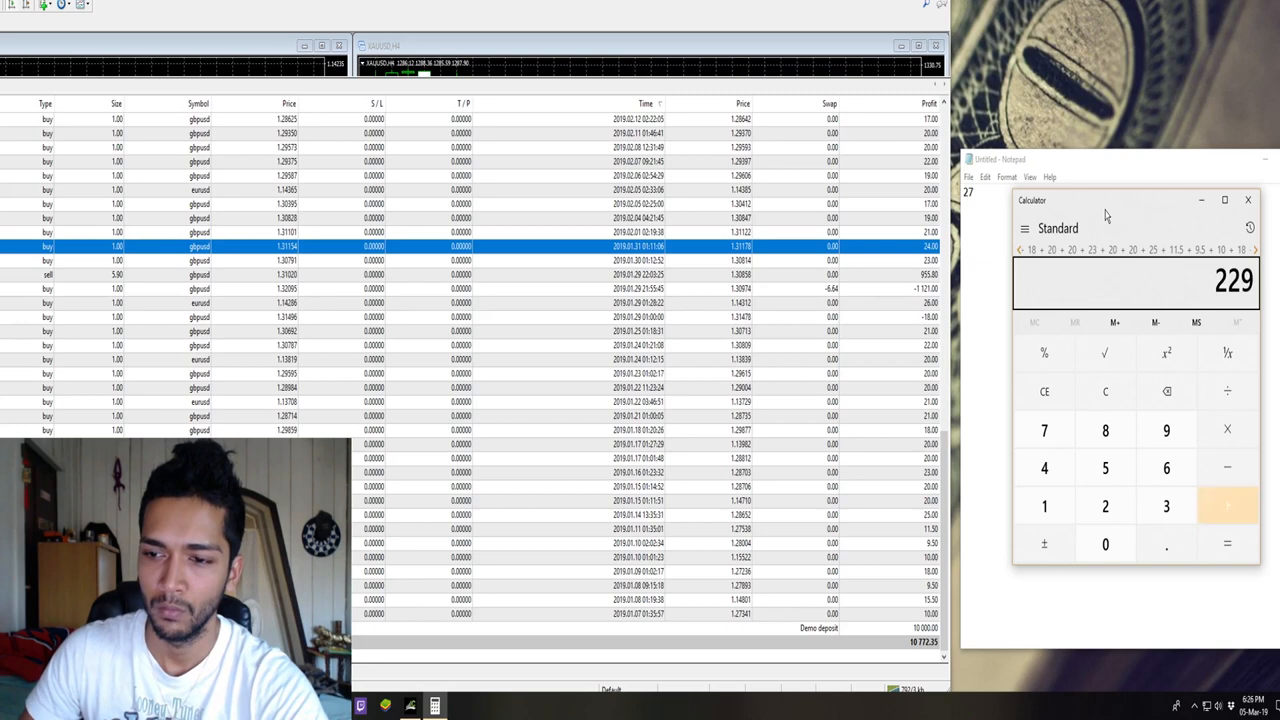
left_click(1227, 505)
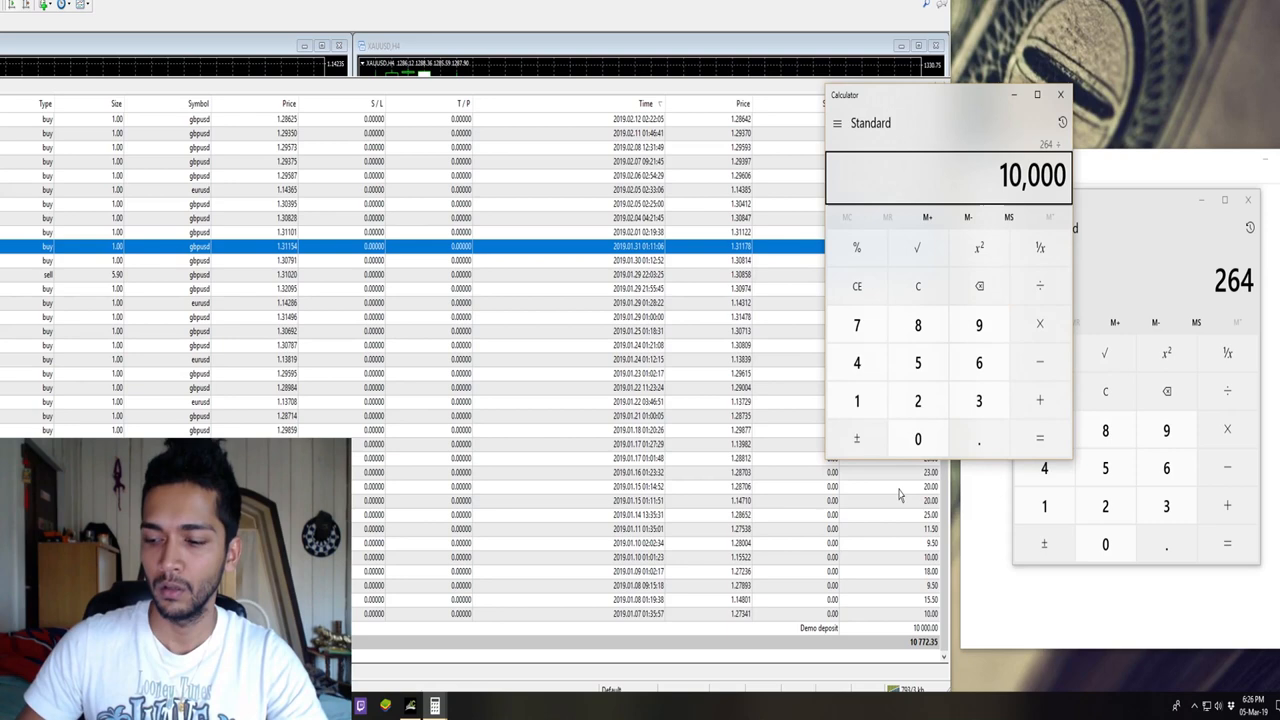
left_click(917, 438)
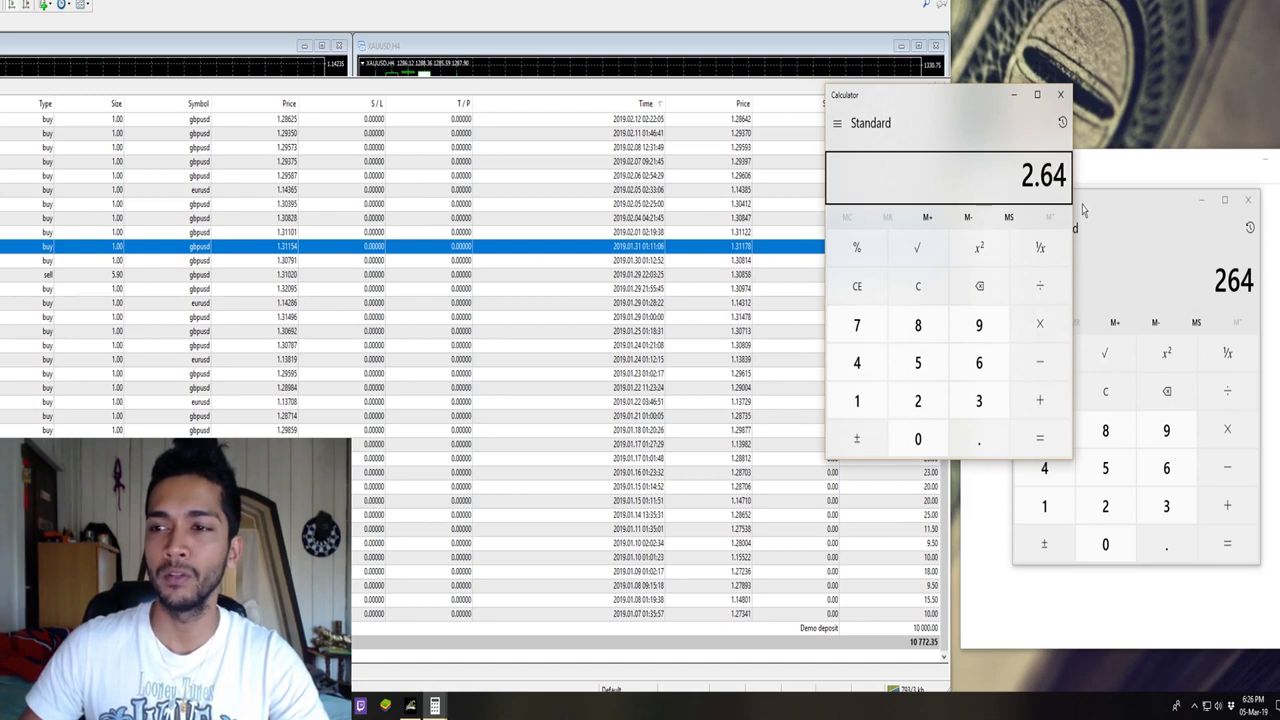
mouse_move(1053, 205)
type("27")
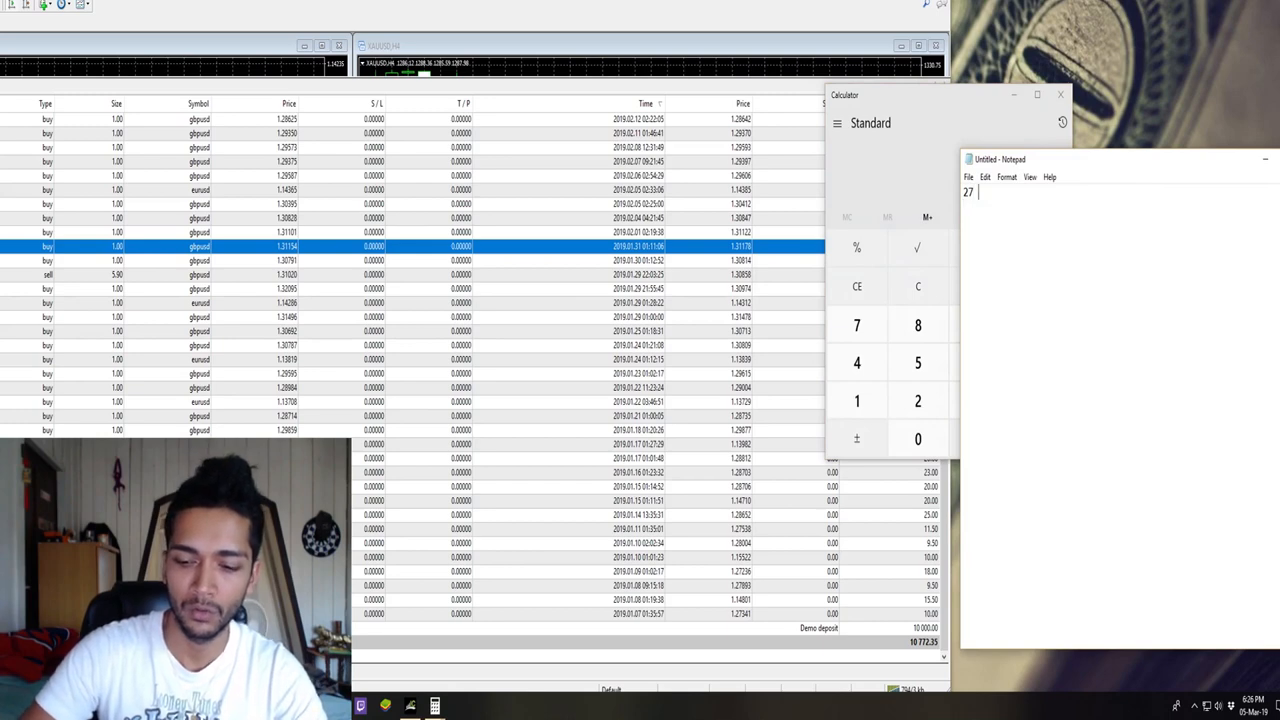
Complete the first note line as '27 -> 2.7%' and start a second line '53 ->'.
type("->")
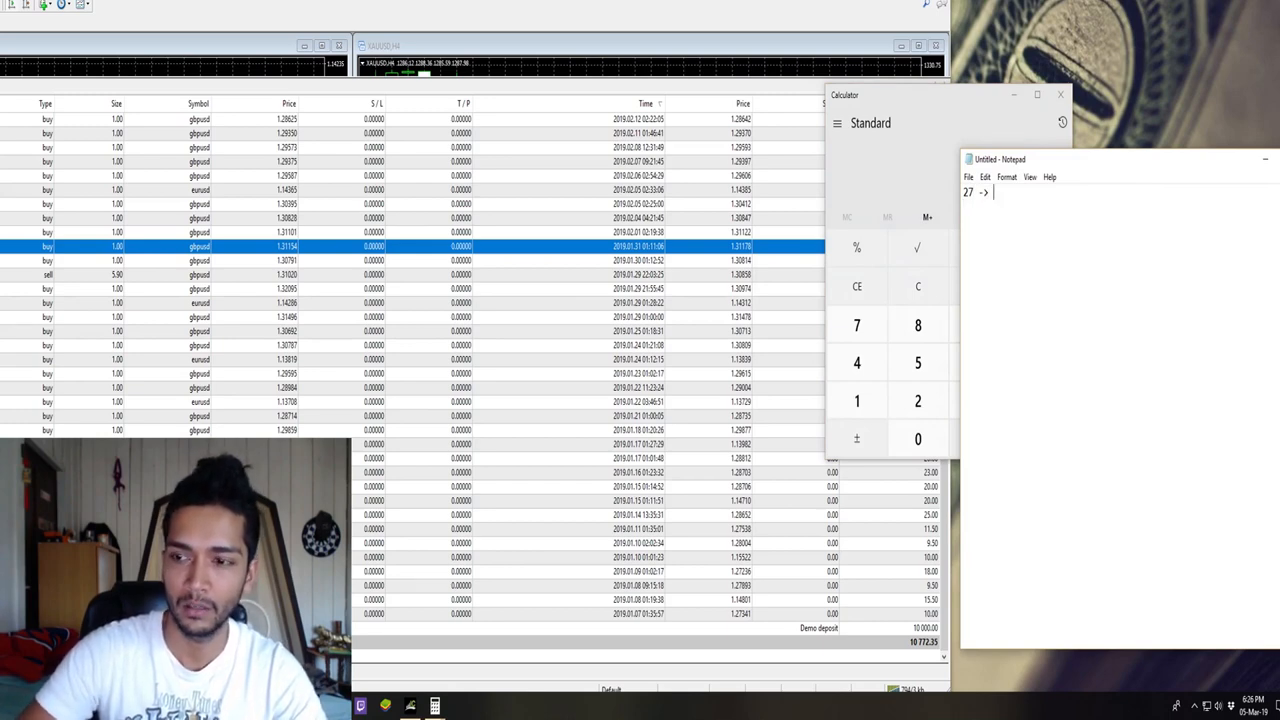
type("2.7")
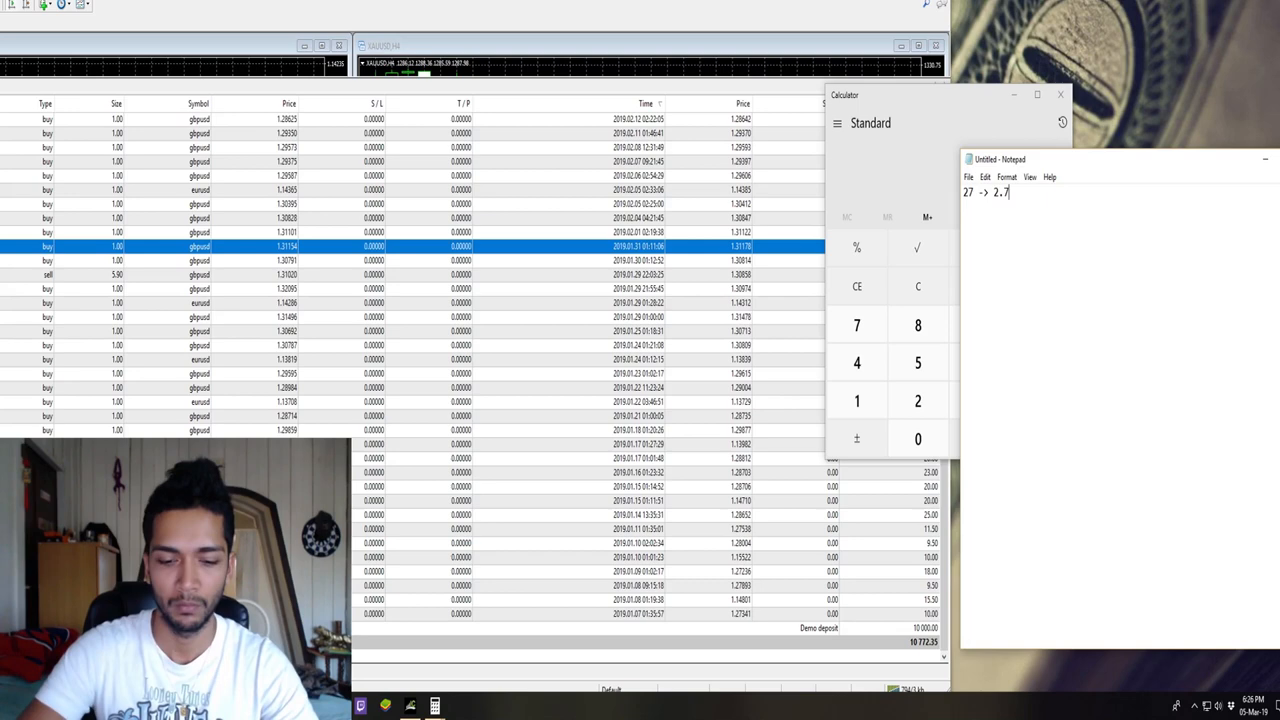
type("%")
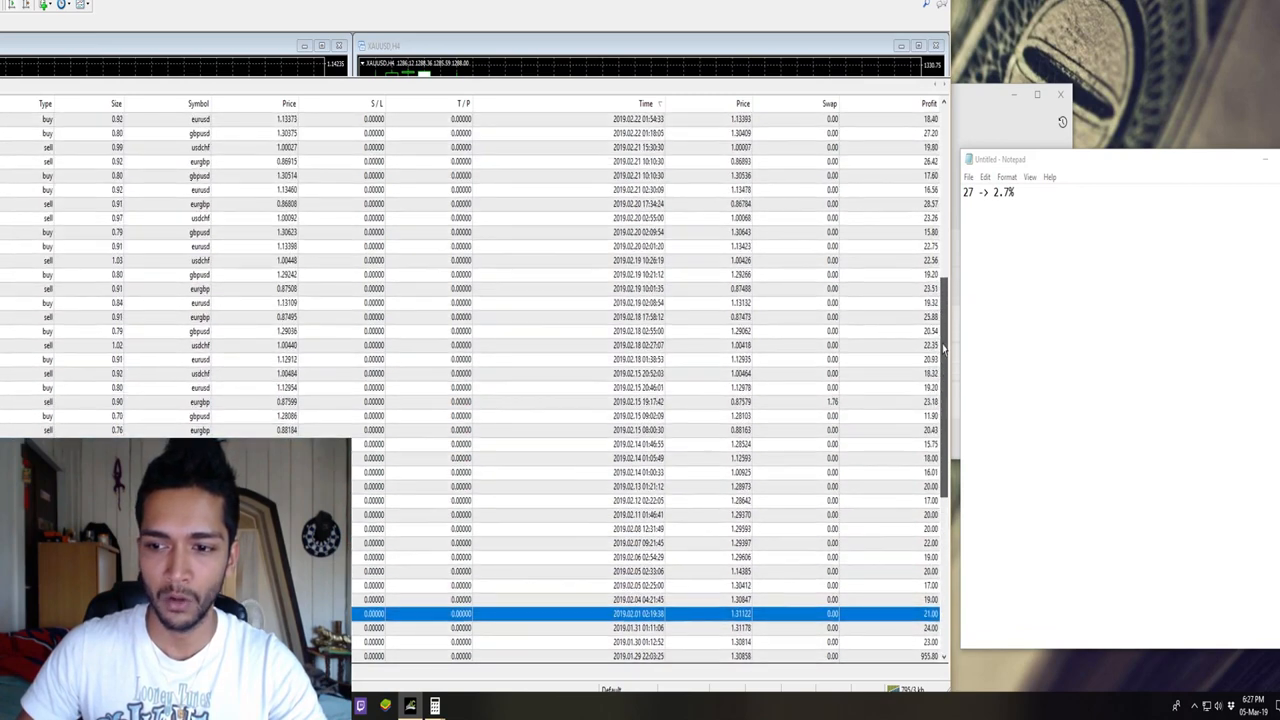
scroll("down", 3)
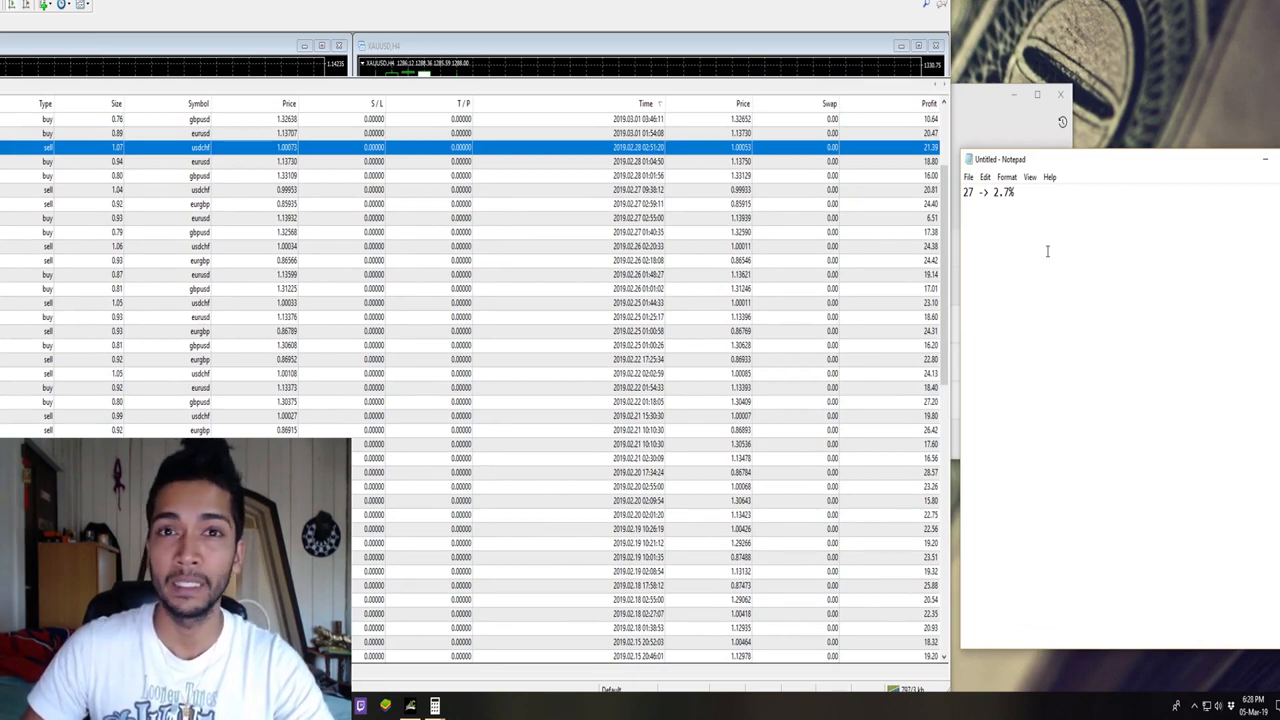
type("53 .")
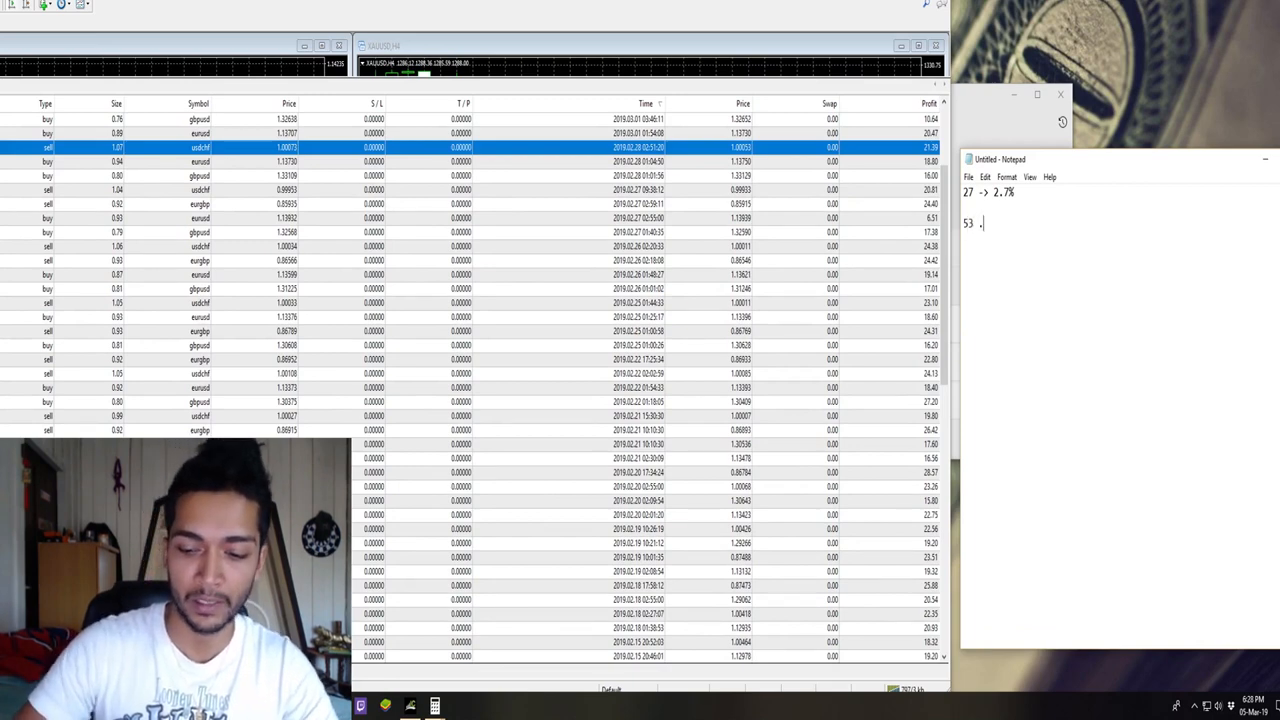
type("->")
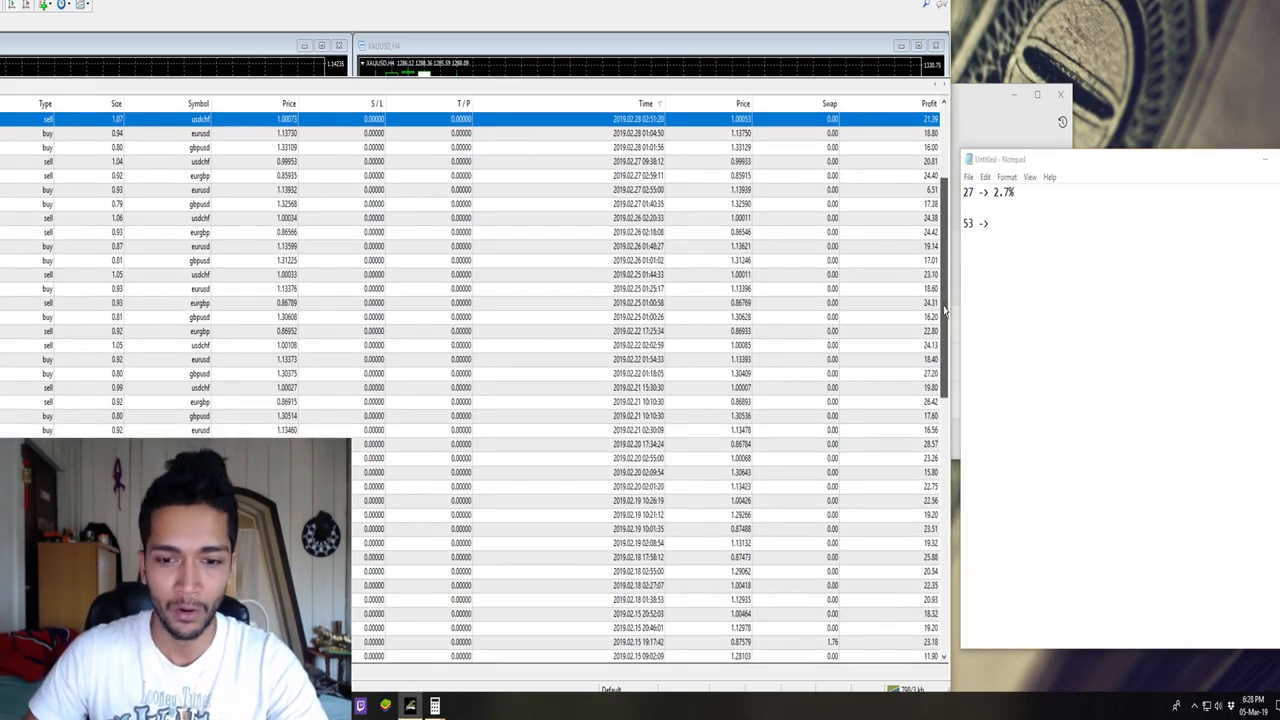
Scroll the history to the first February trade and search Start for Calculator.
scroll("down", 3)
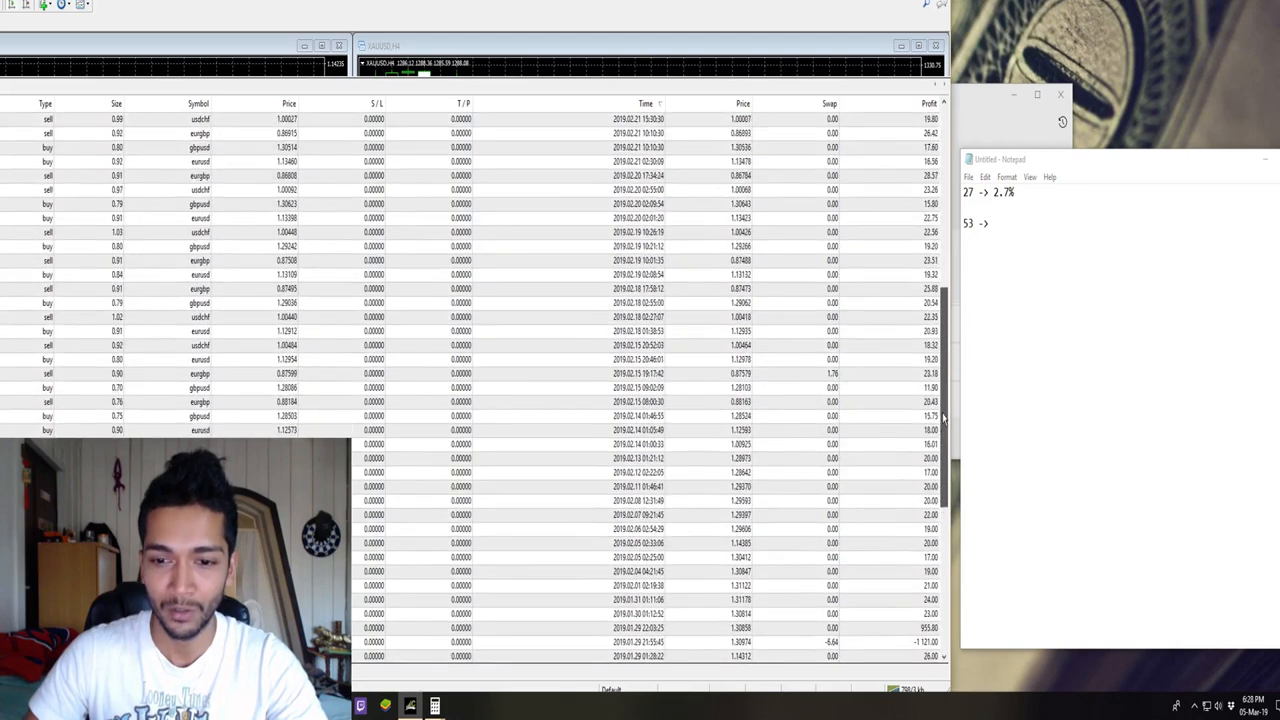
left_click(640, 528)
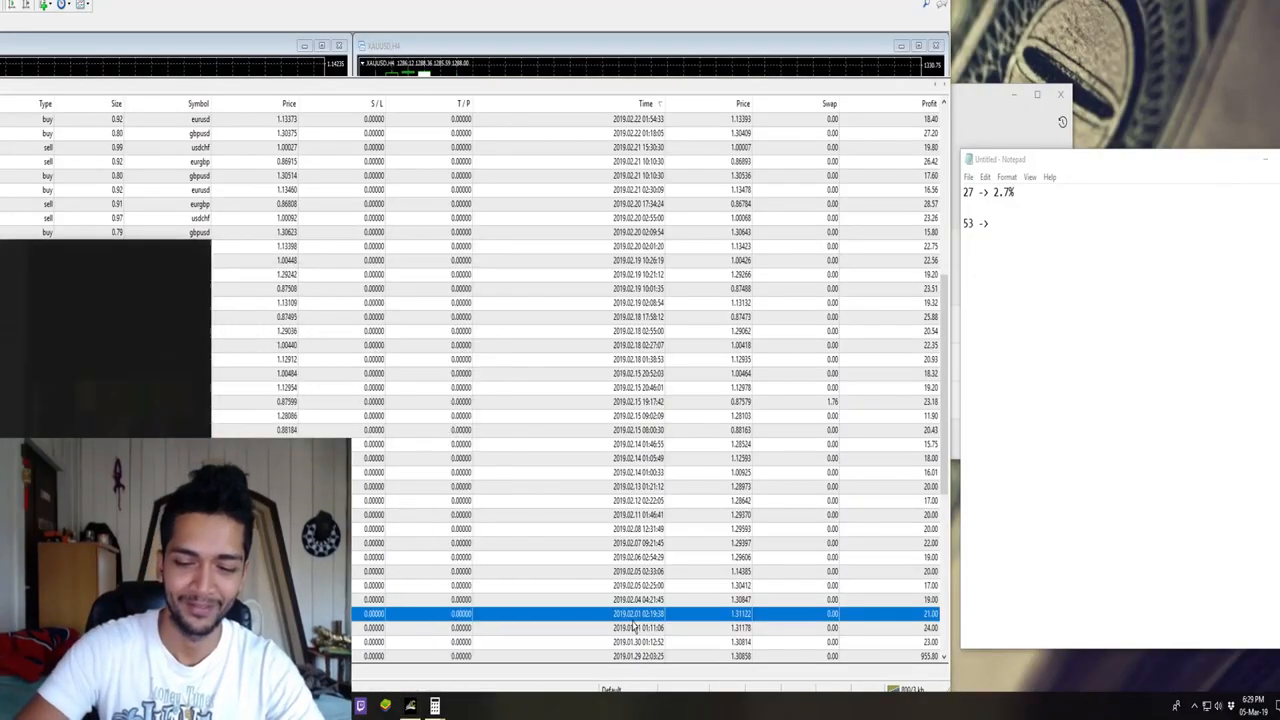
left_click(434, 706)
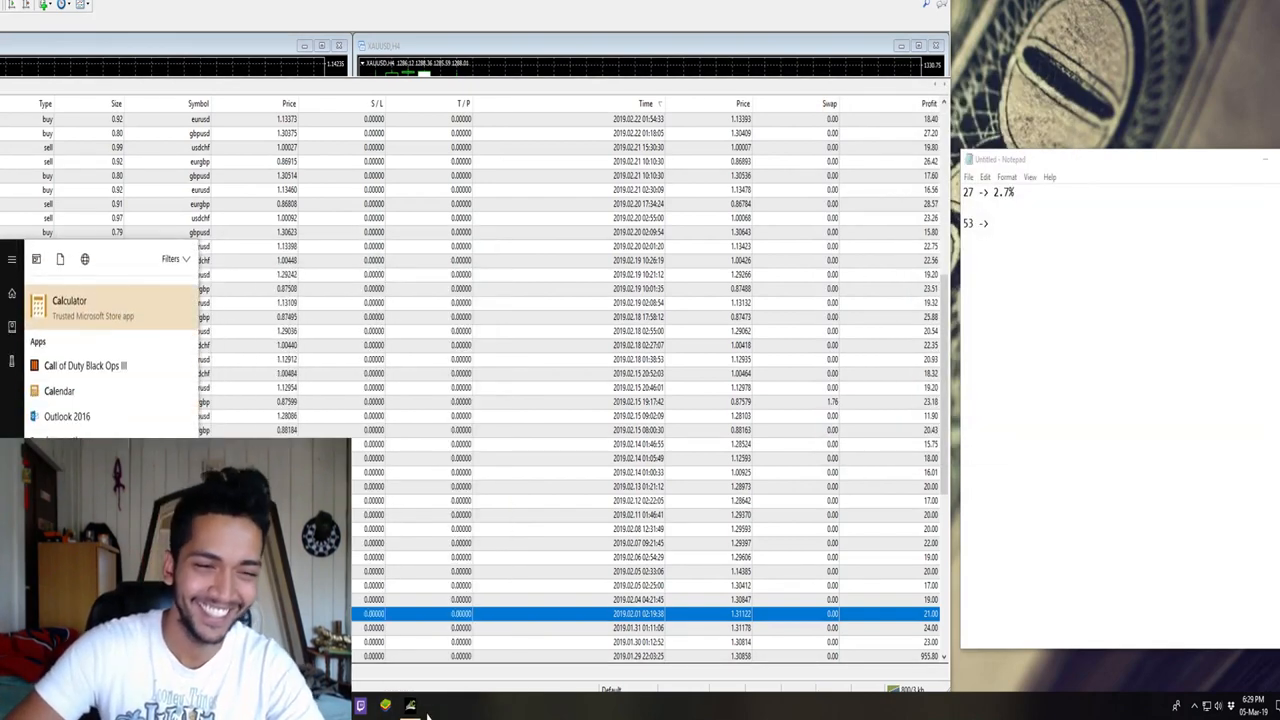
Launch Calculator, add February's trade profits in sequence, then close it.
left_click(69, 307)
type("21")
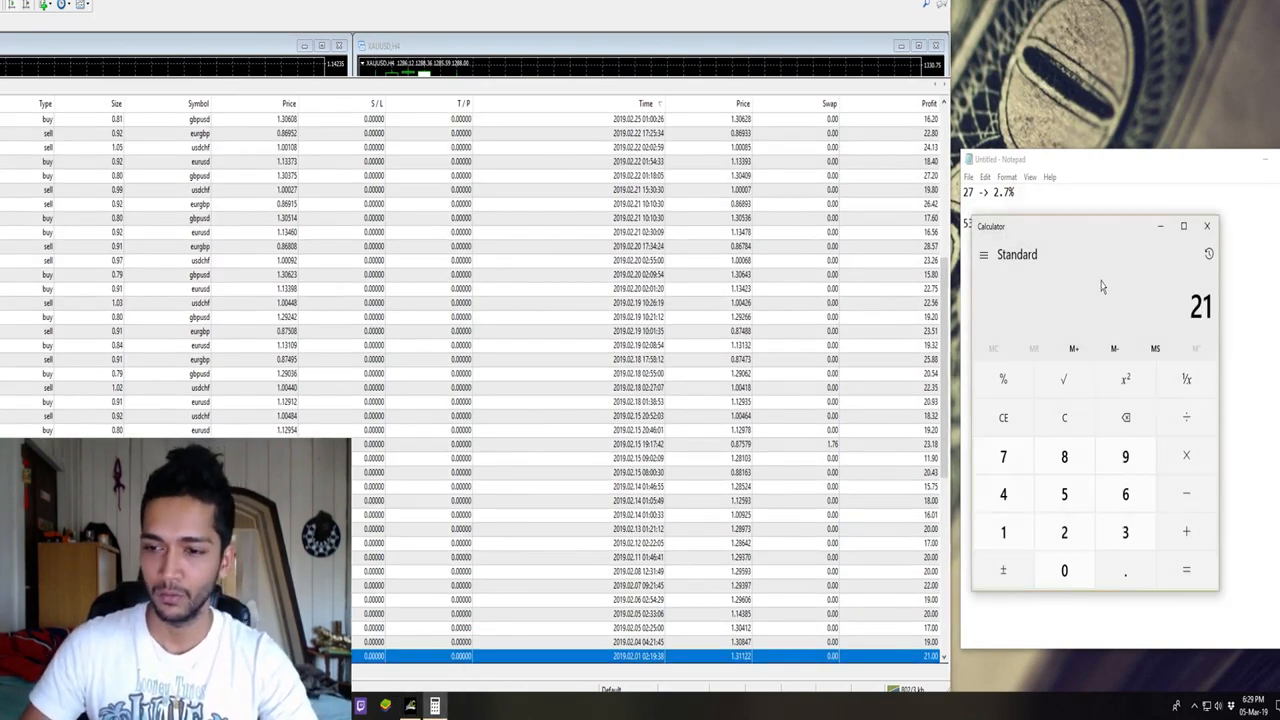
left_click(1186, 531)
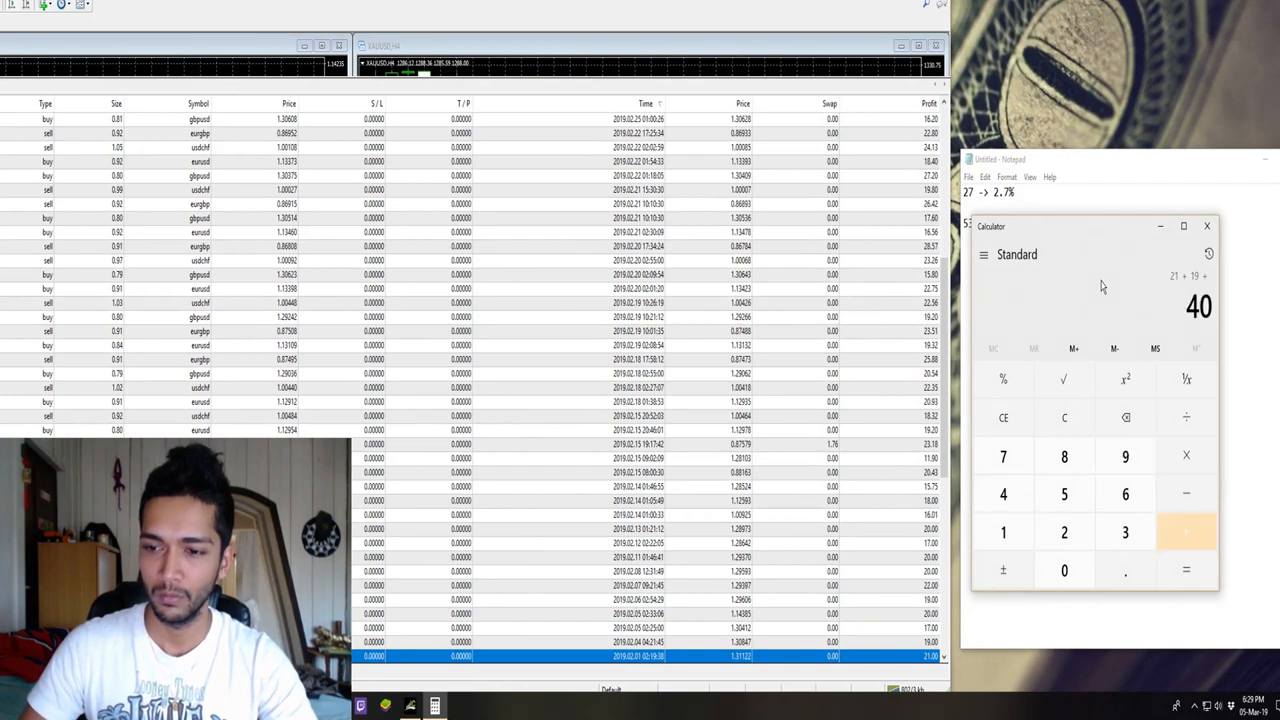
left_click(1186, 531)
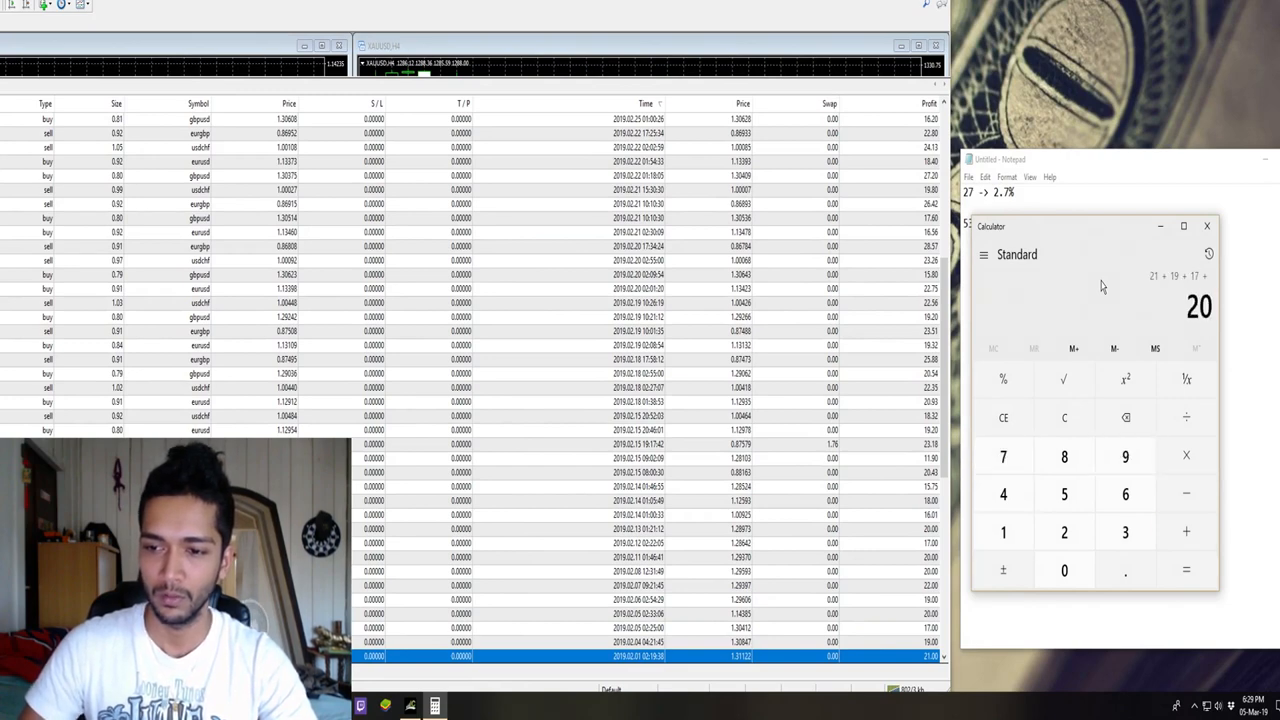
left_click(1003, 531)
type("21.39")
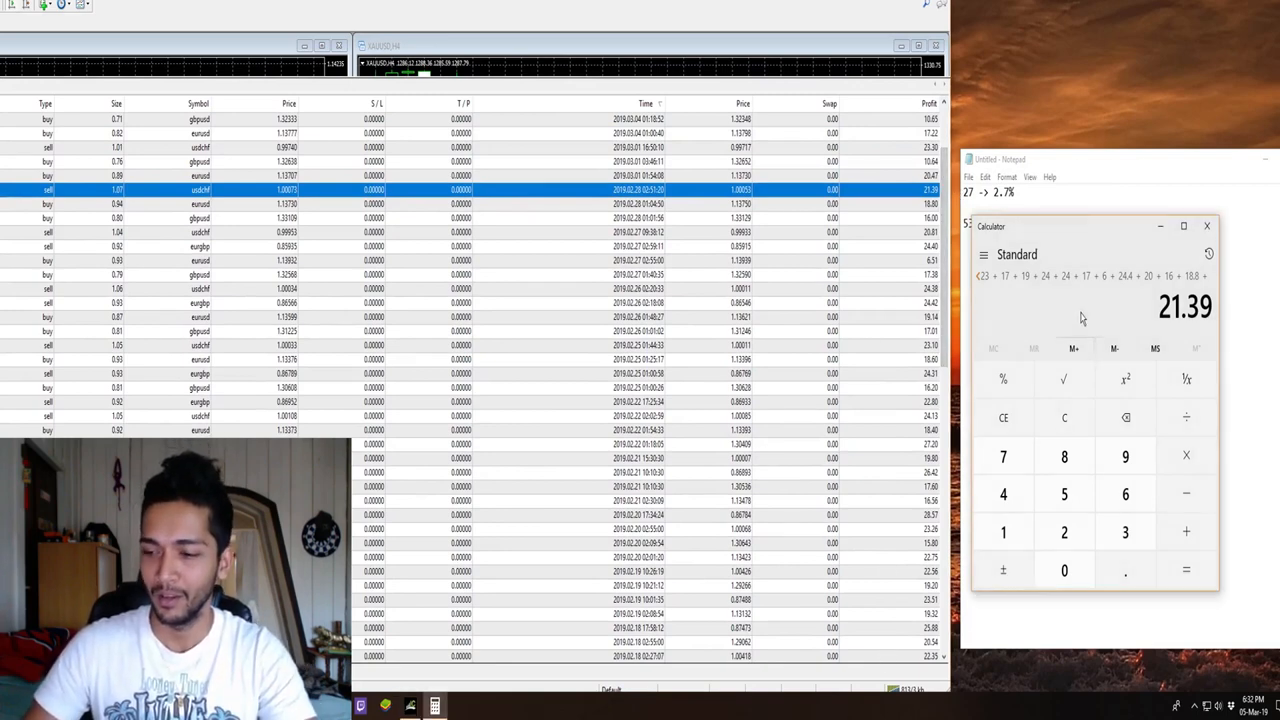
right_click(1170, 307)
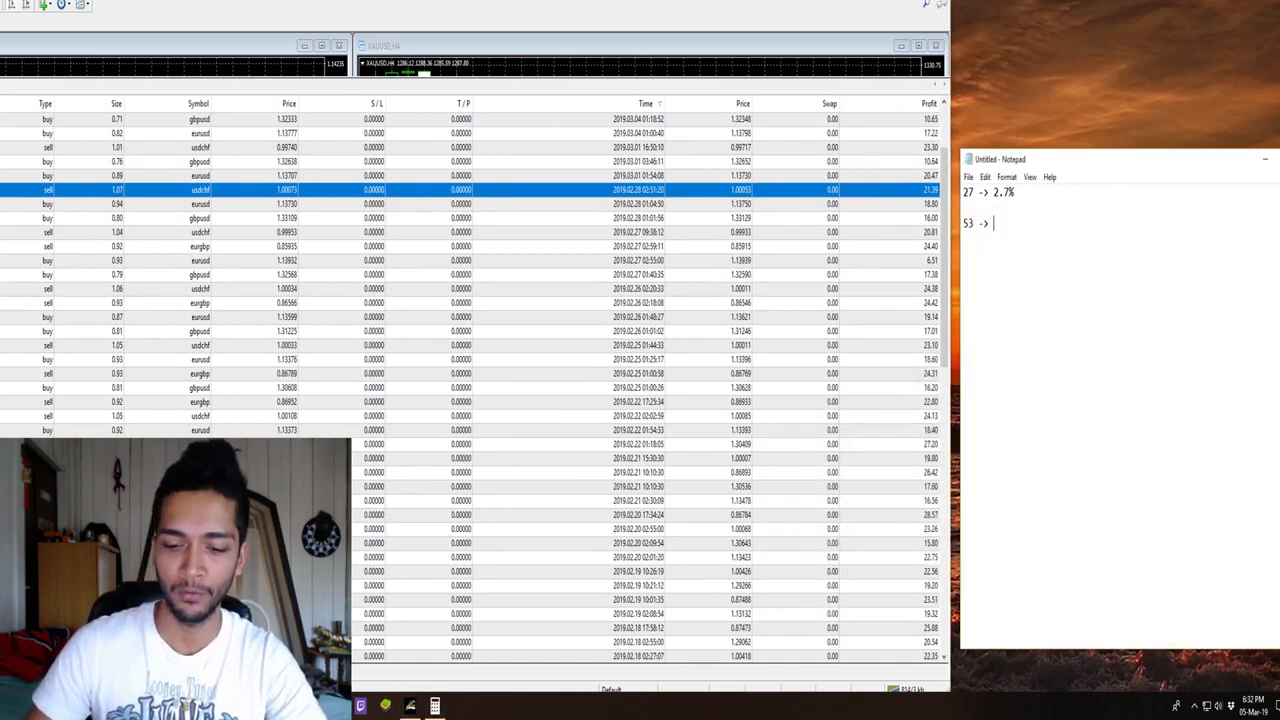
Log the February total 1055.94 after '53 ->' and the 10.559 return below it.
type("1055.94")
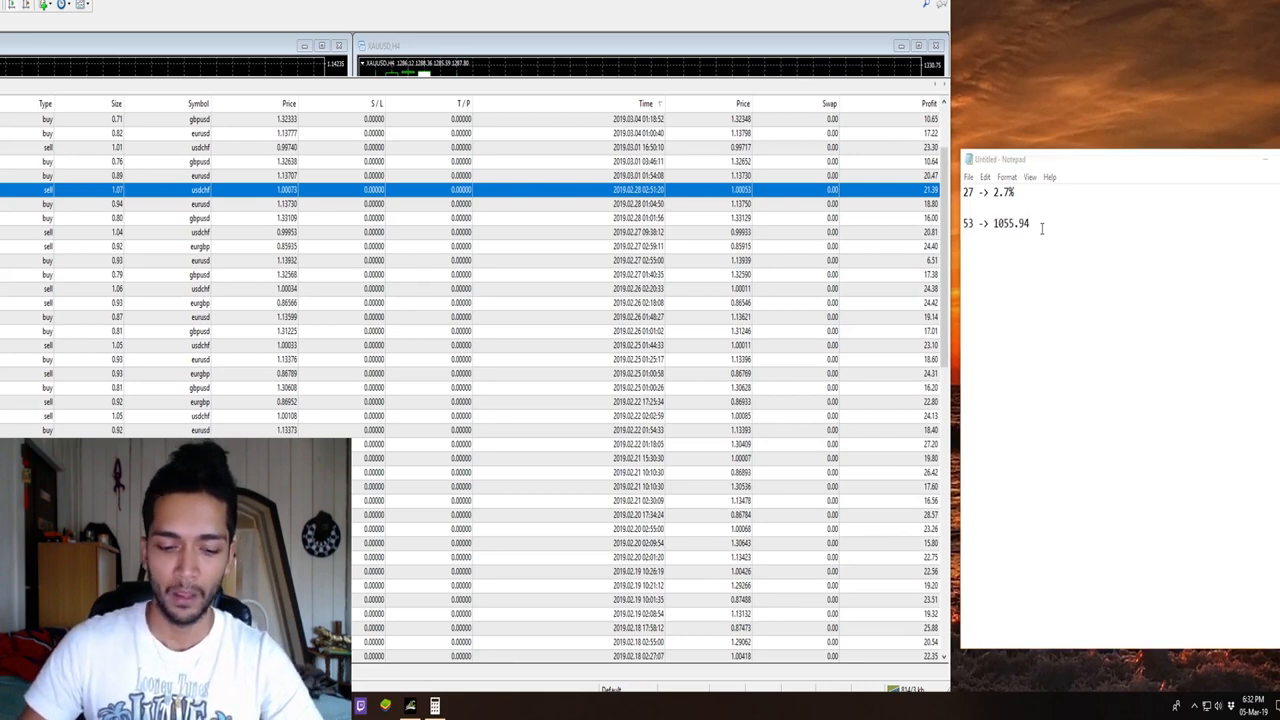
left_click(435, 706)
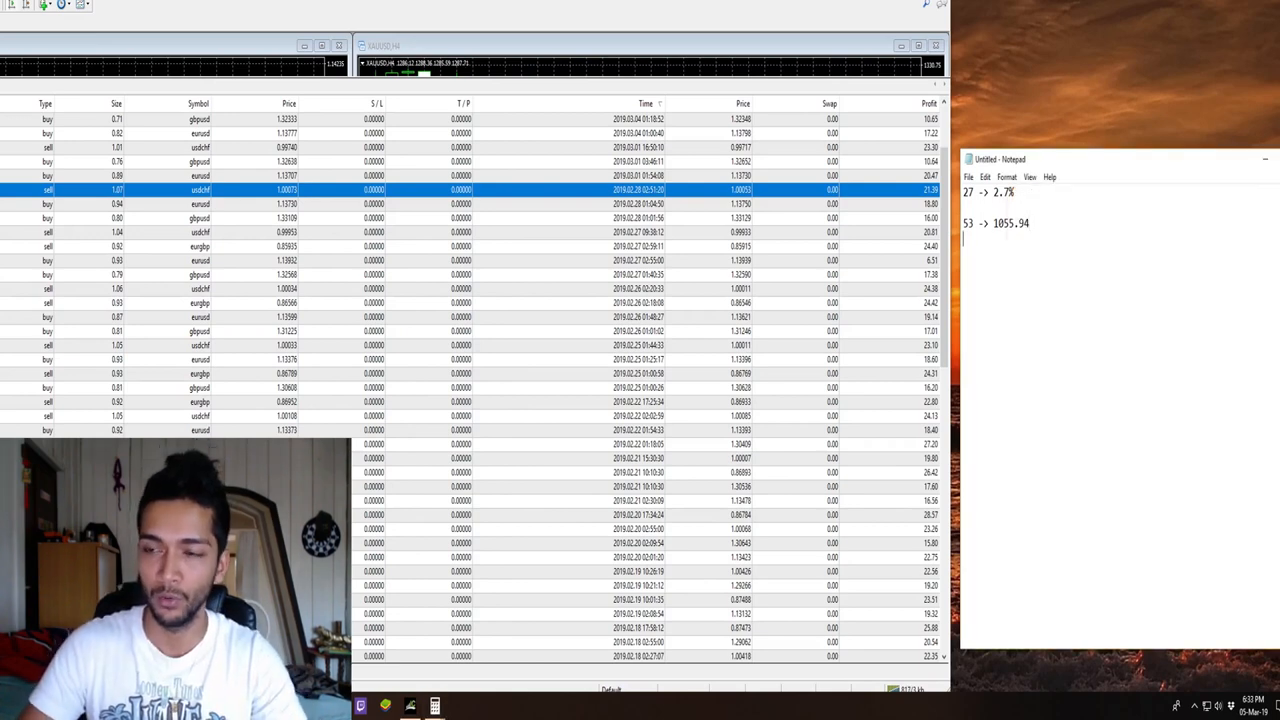
type("10.5594")
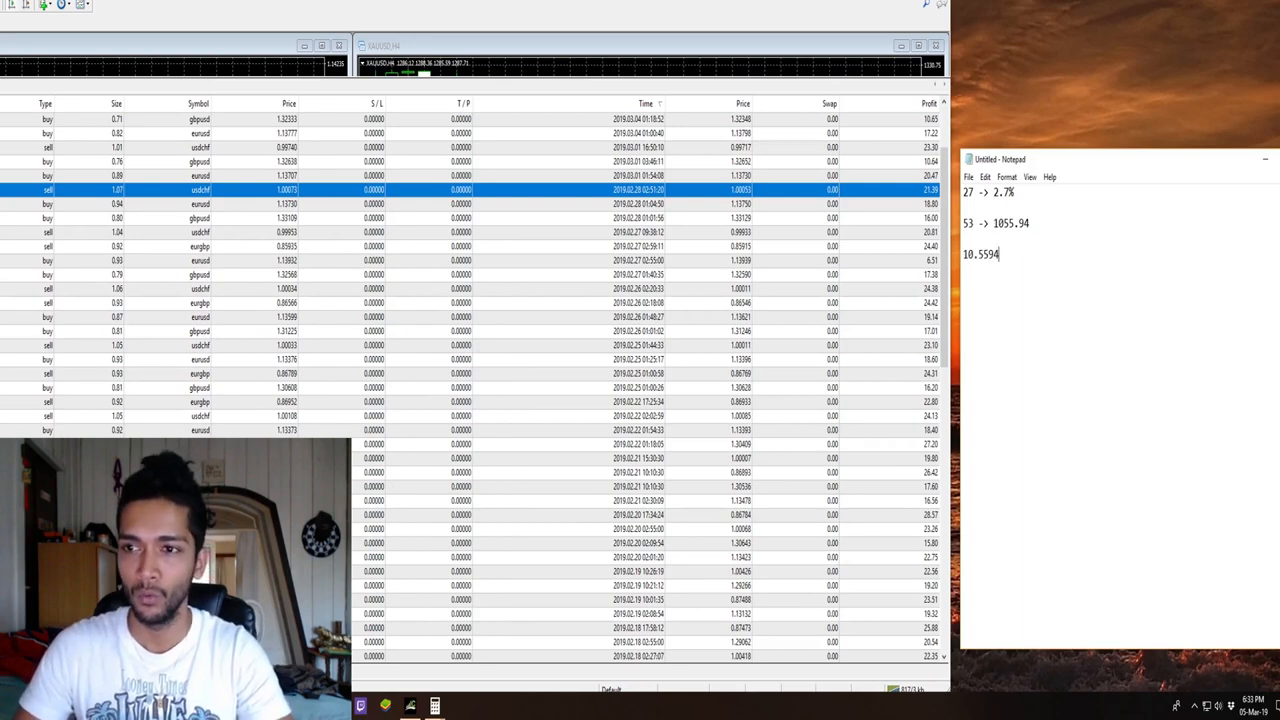
key("Backspace")
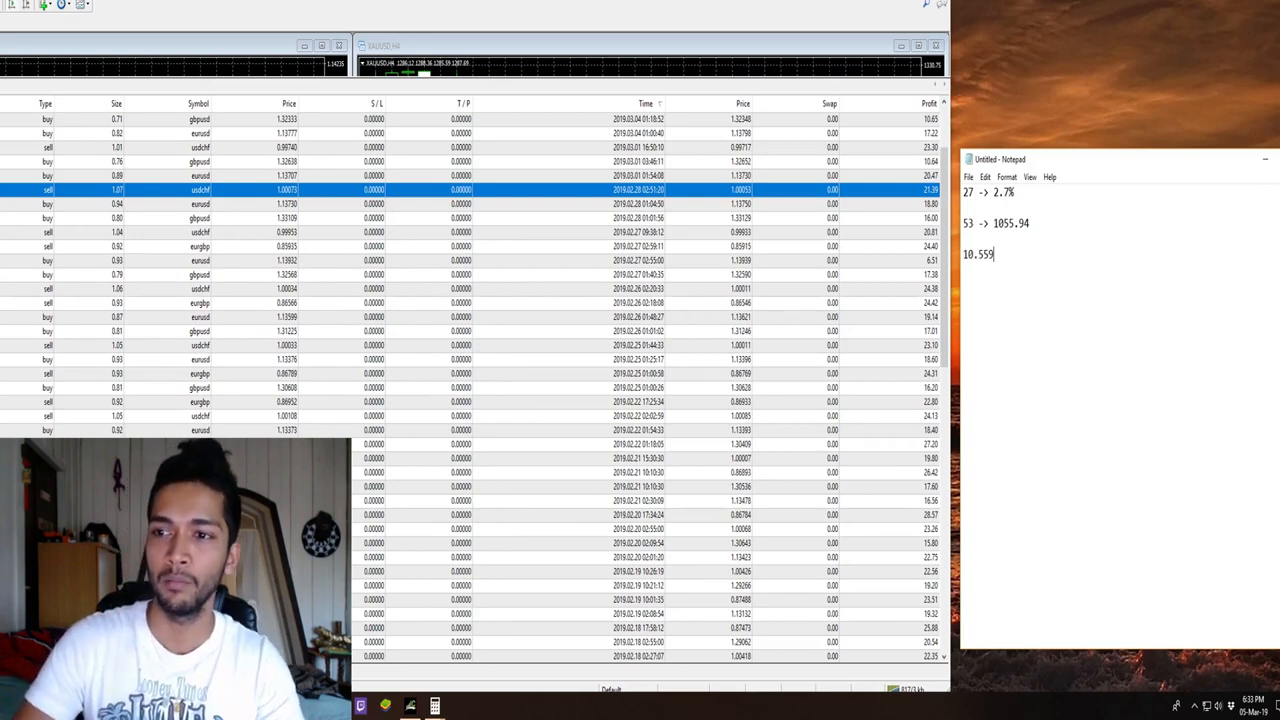
key("Backspace")
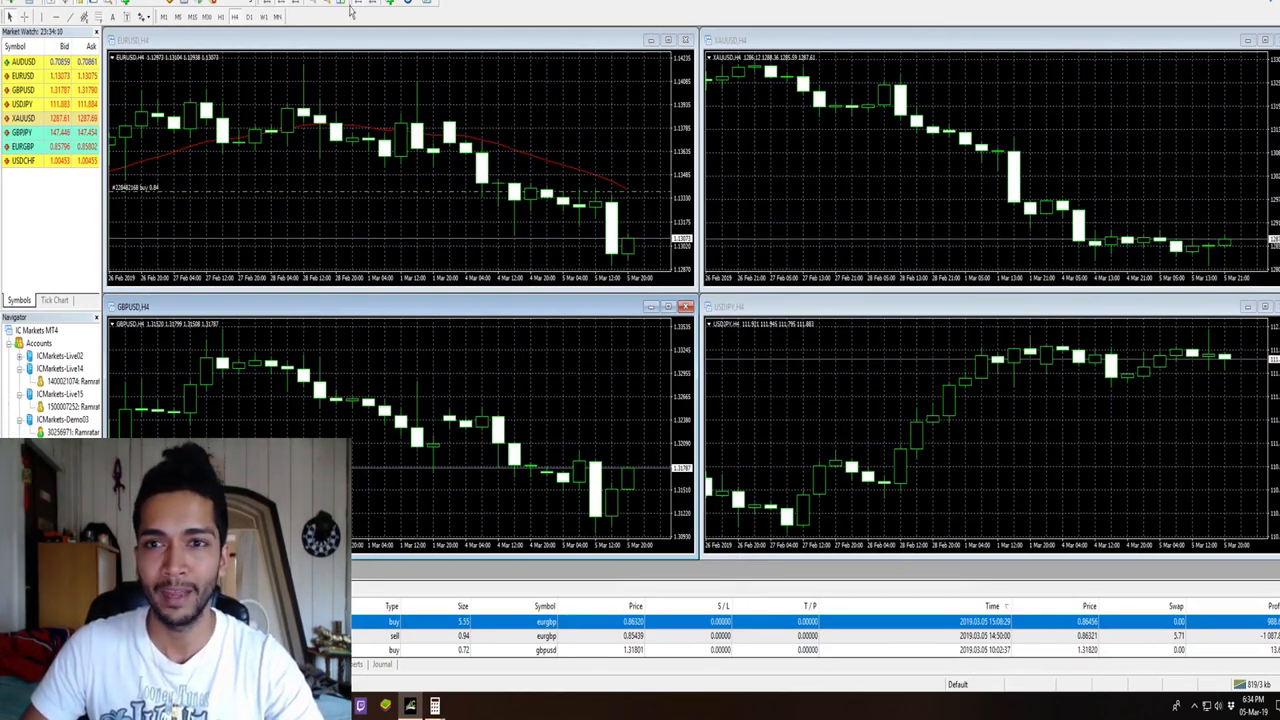
mouse_move(910, 245)
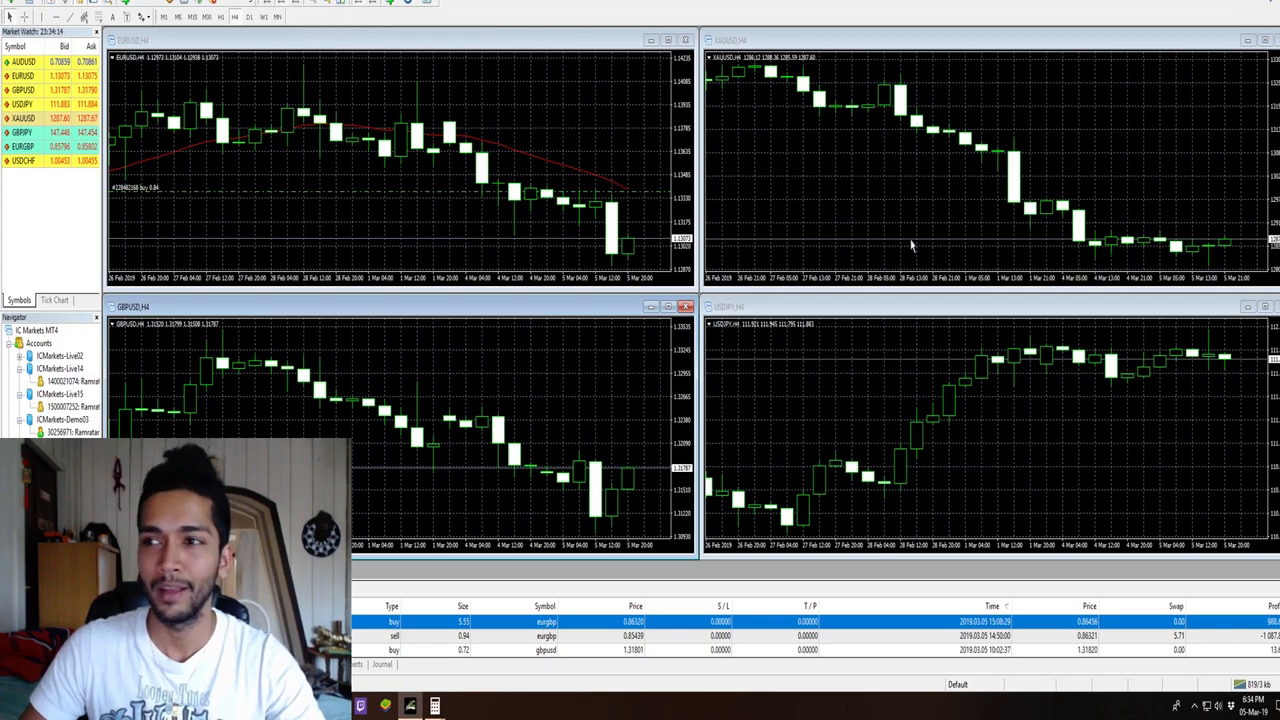